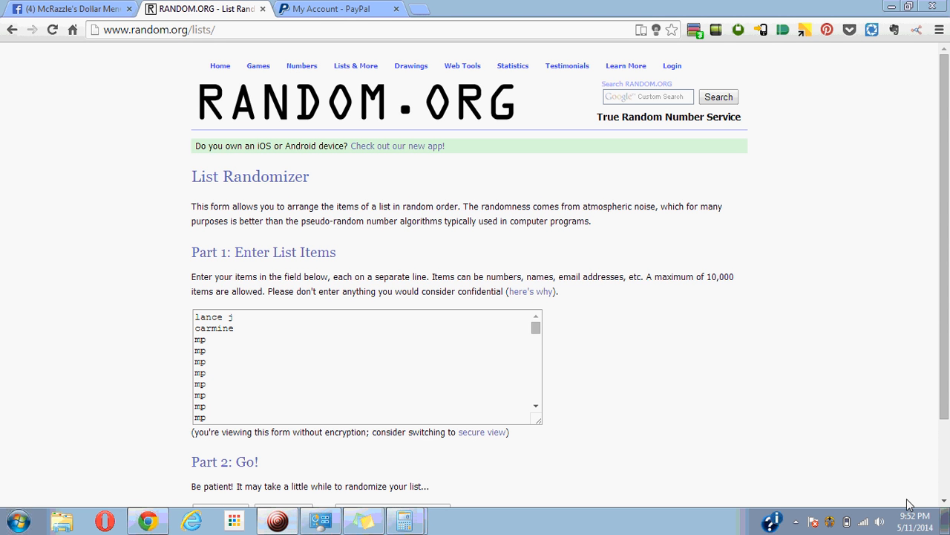
mouse_move(852, 442)
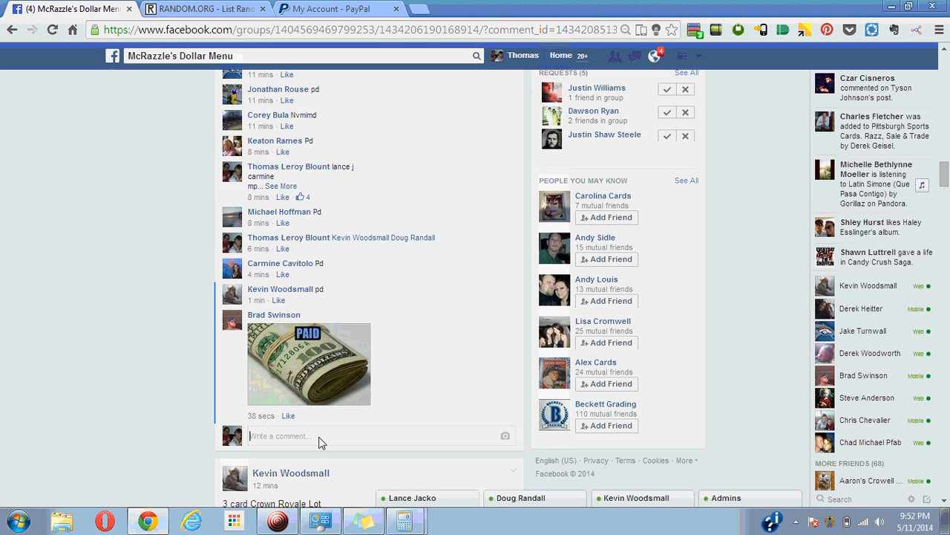
Step: Post a 'live guys' comment in the Facebook group thread and return to the RANDOM.ORG randomizer
type("live guys")
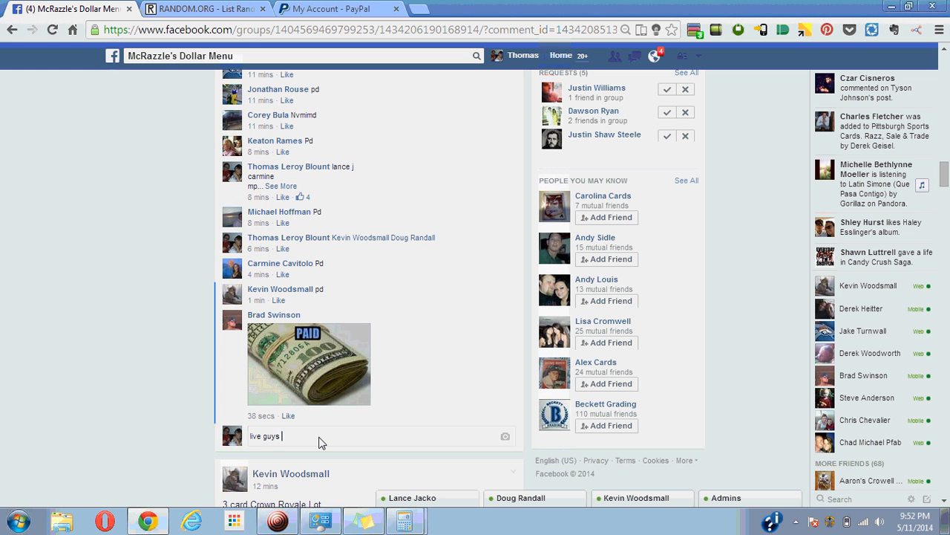
key("Return")
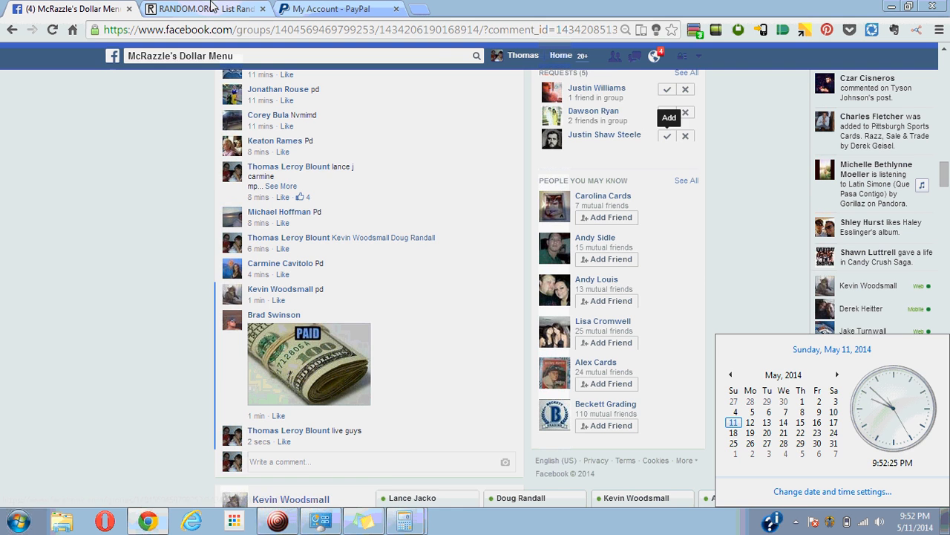
left_click(200, 8)
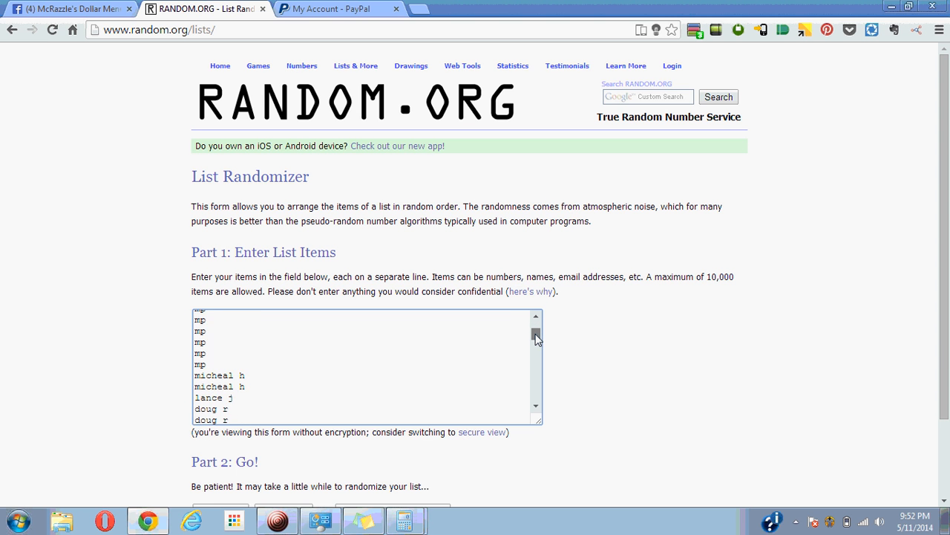
scroll("down", 3)
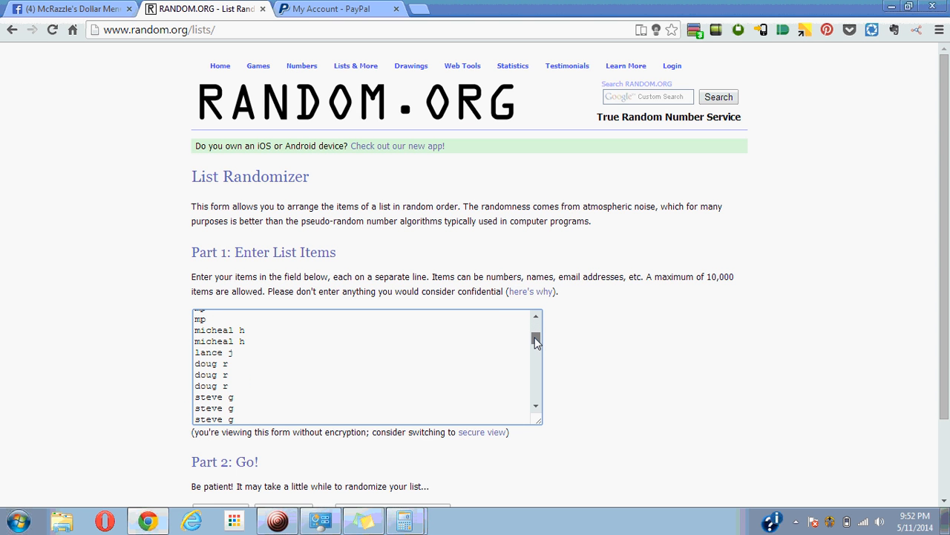
scroll("down", 3)
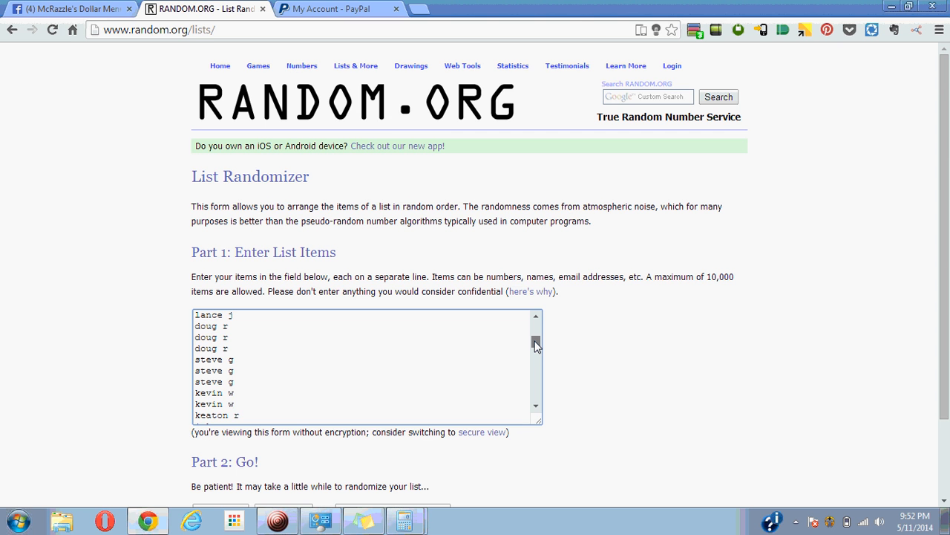
scroll("down", 3)
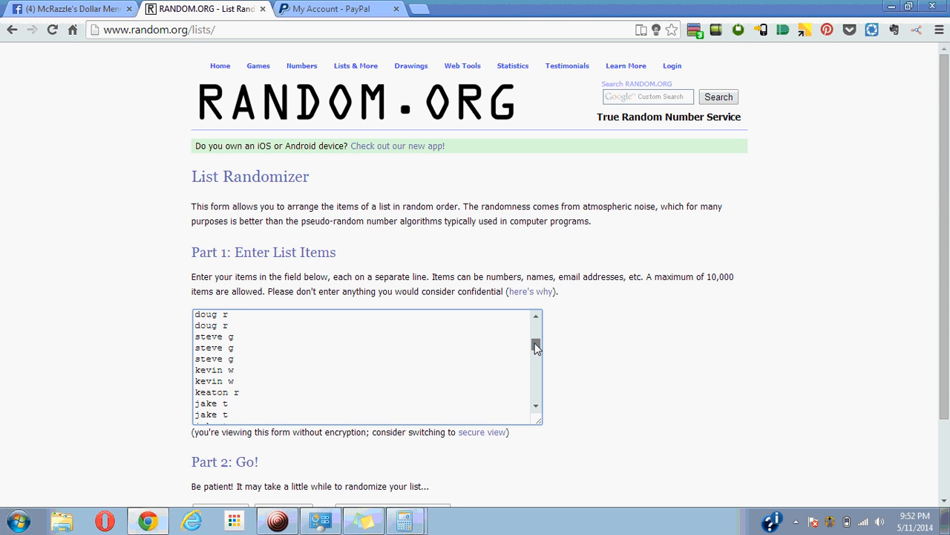
scroll("down", 3)
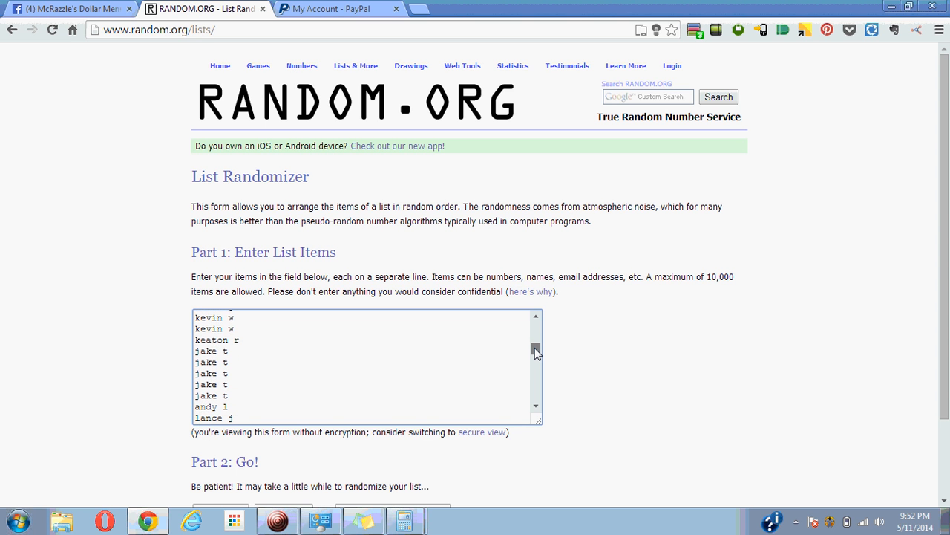
scroll("down", 3)
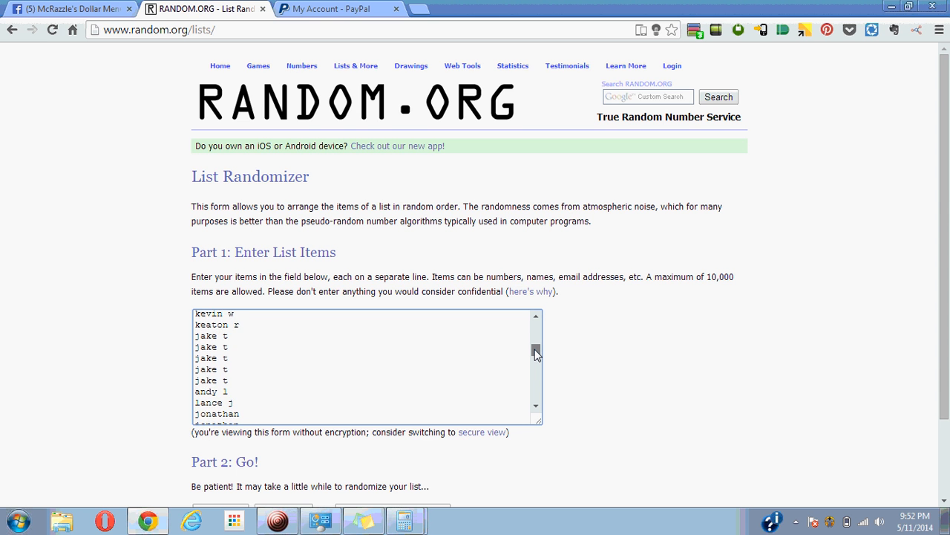
scroll("down", 3)
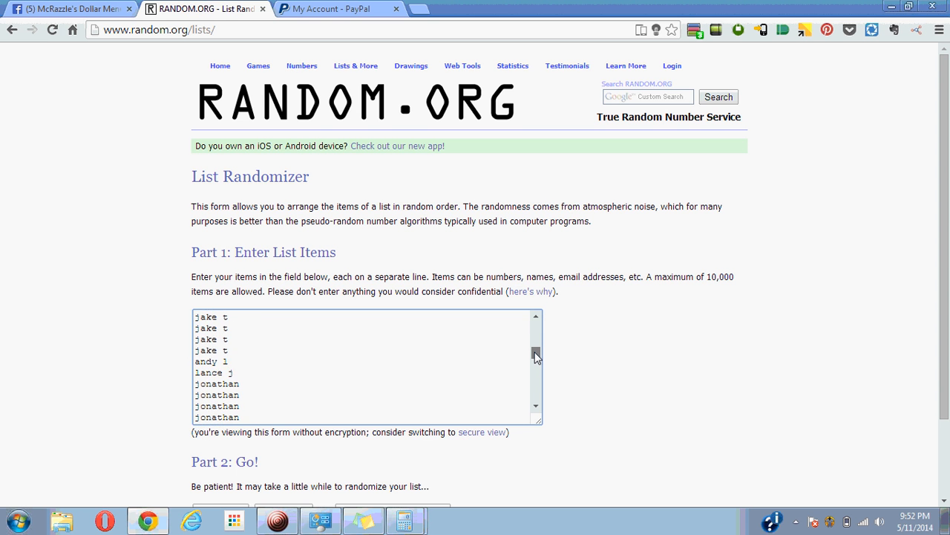
scroll("down", 3)
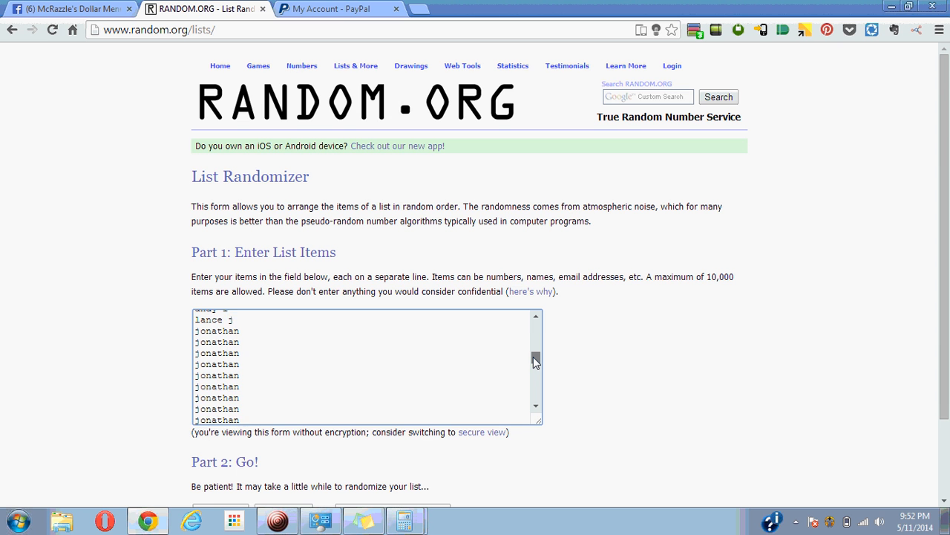
scroll("down", 3)
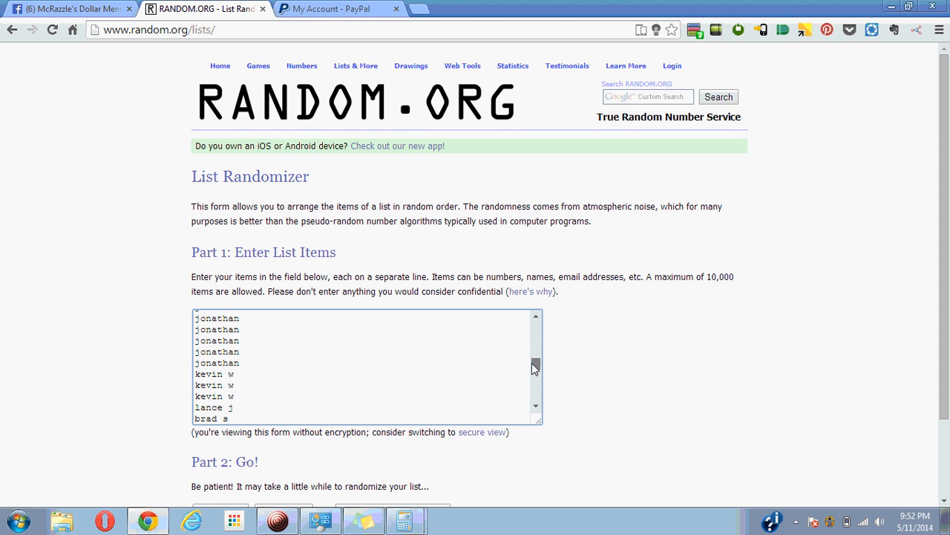
scroll("down", 3)
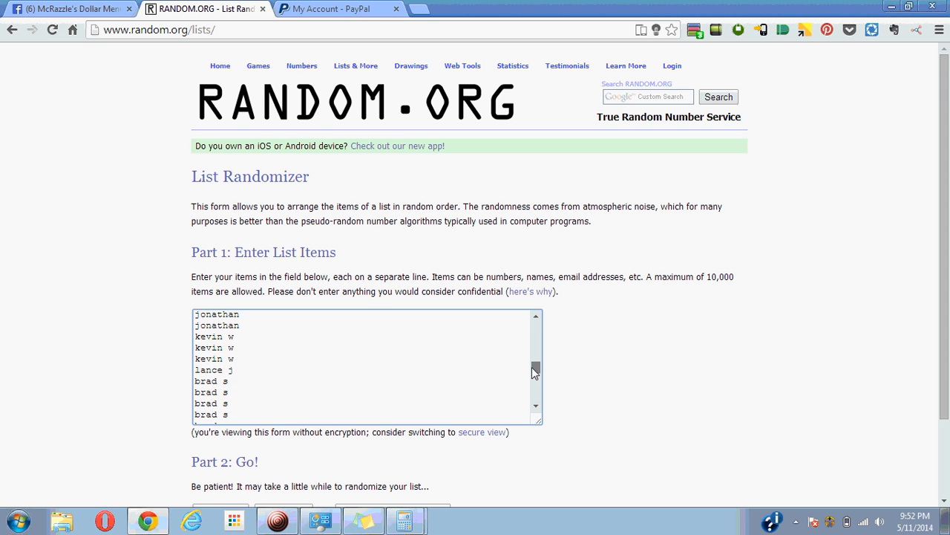
scroll("down", 3)
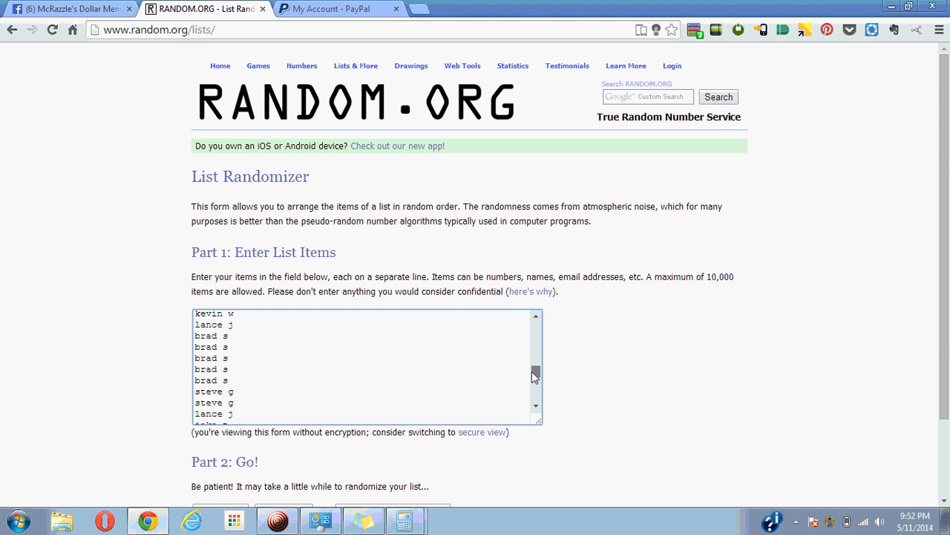
scroll("down", 3)
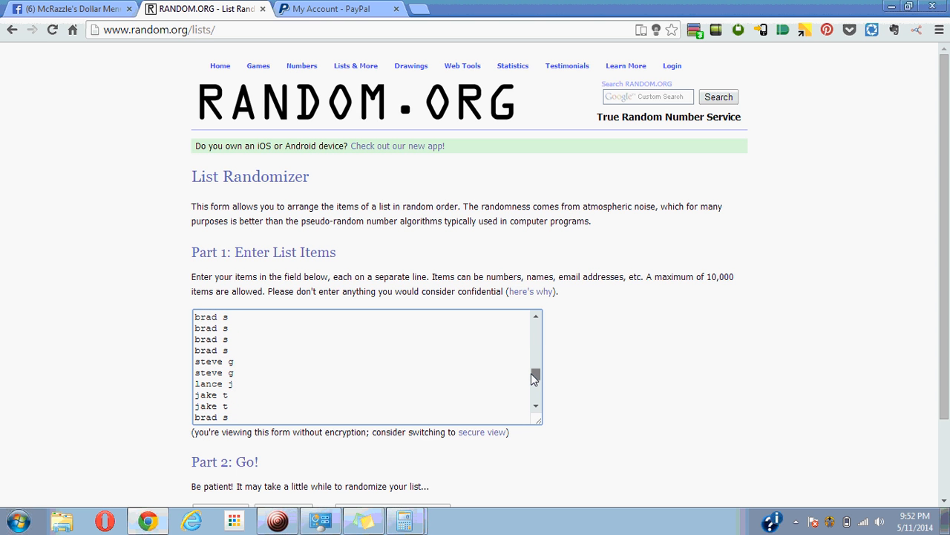
scroll("down", 3)
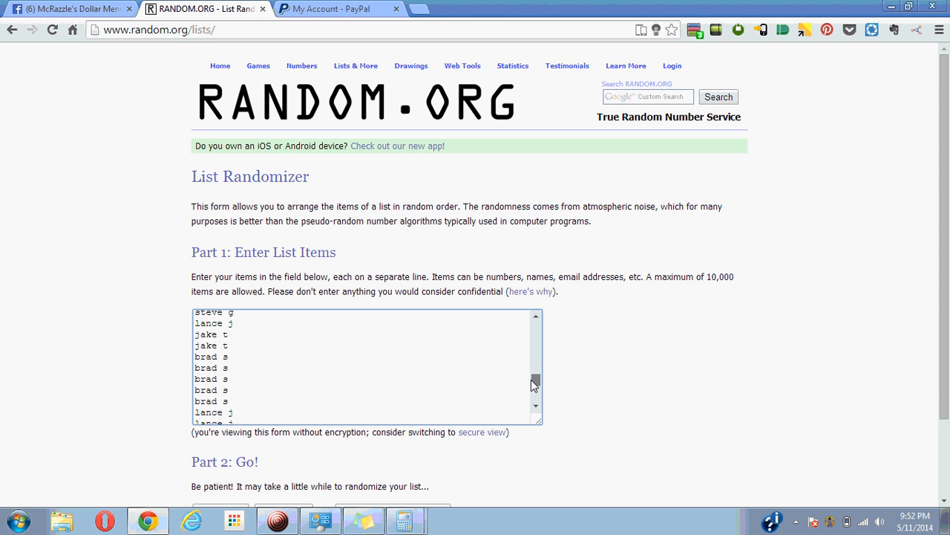
scroll("down", 3)
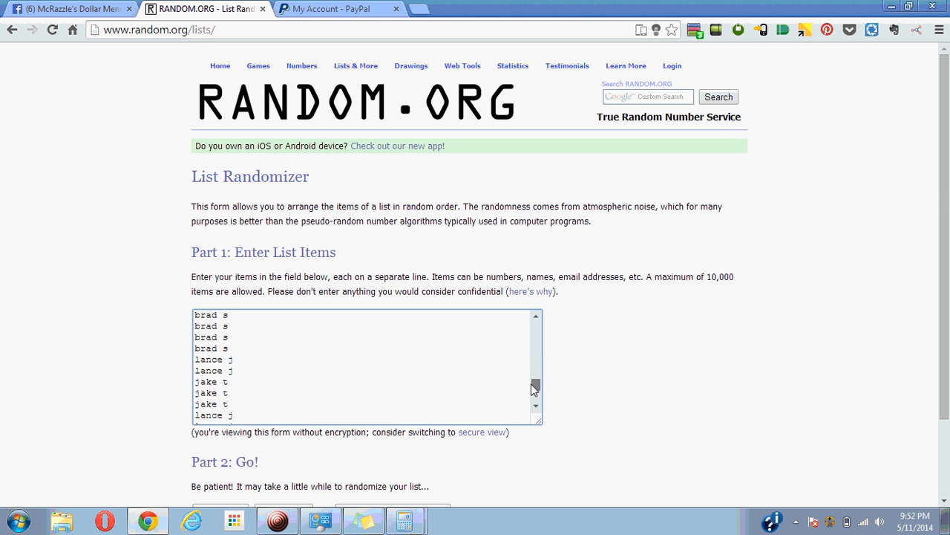
scroll("down", 3)
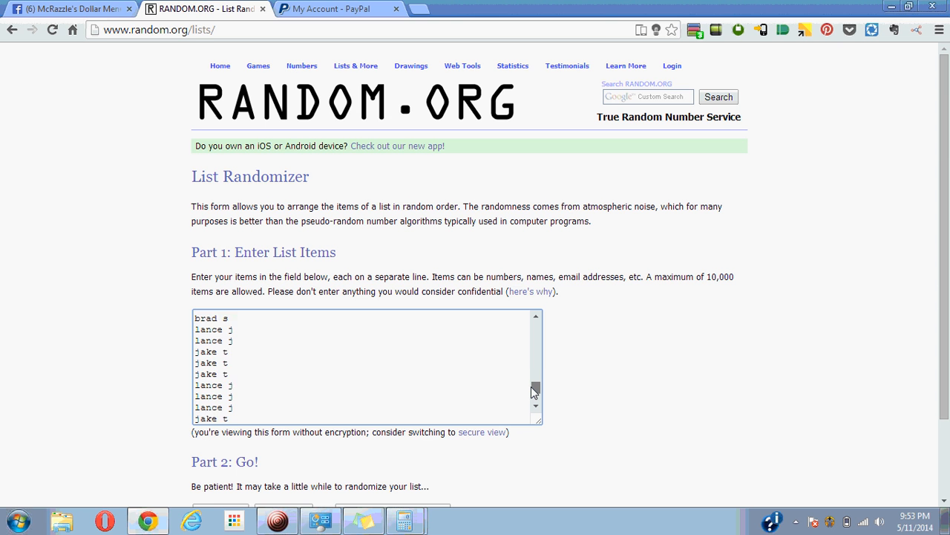
scroll("down", 3)
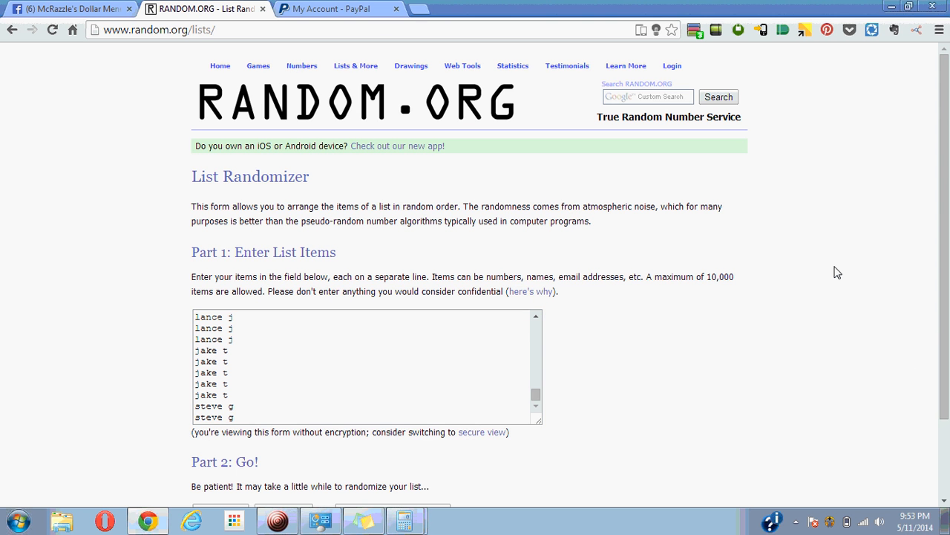
Step: Randomize the 75 participant names three times with Again!, reviewing each result
scroll("down", 3)
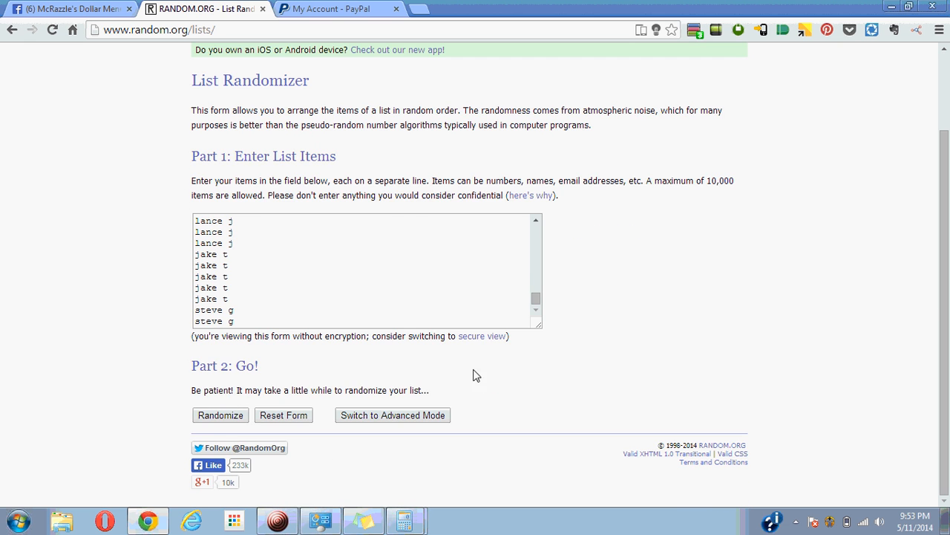
left_click(220, 414)
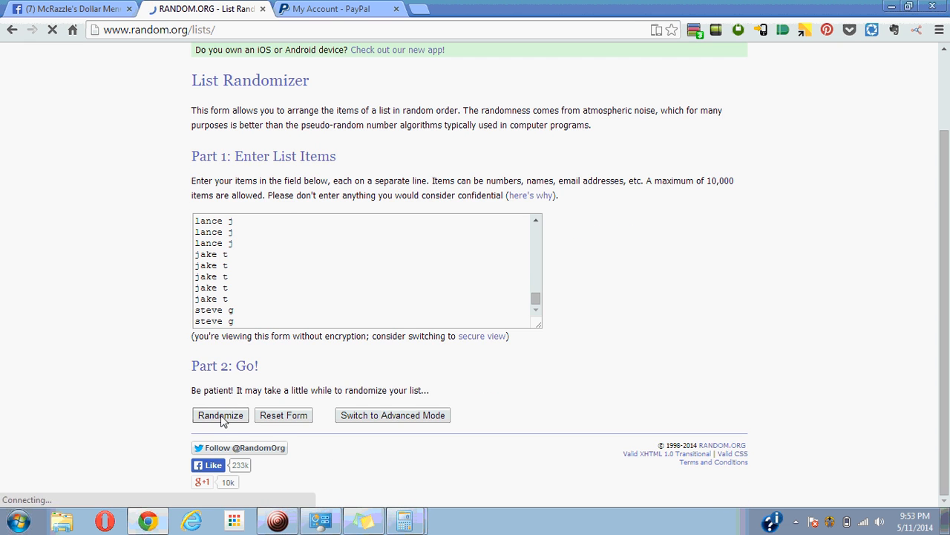
left_click(220, 415)
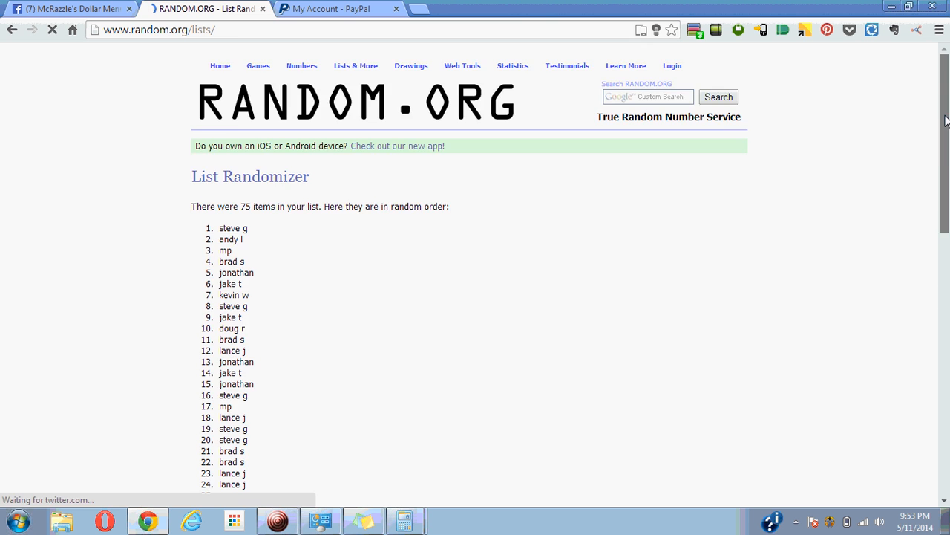
scroll("down", 3)
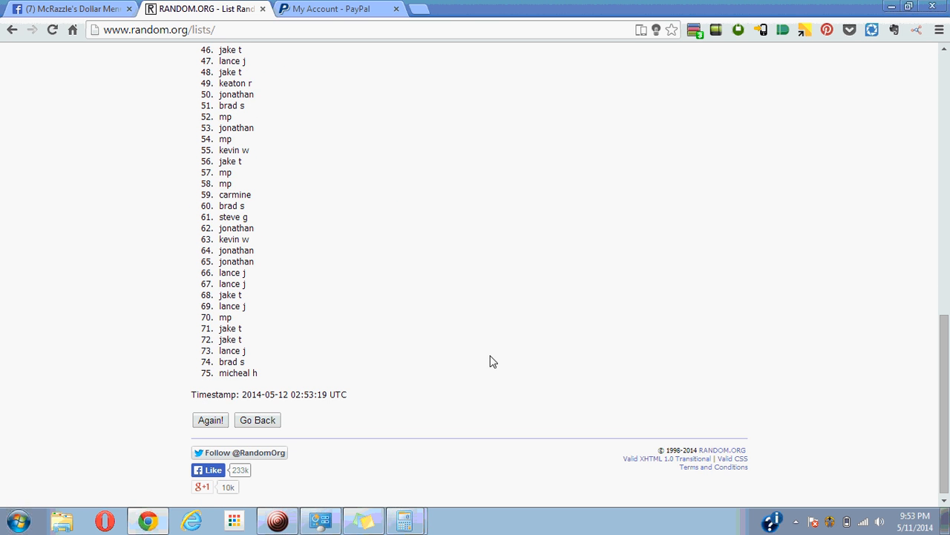
left_click(211, 419)
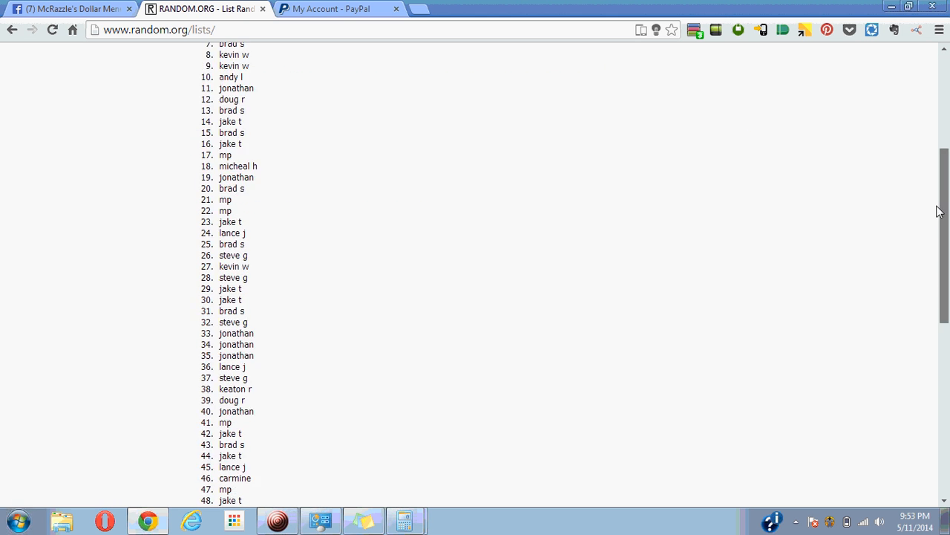
scroll("down", 3)
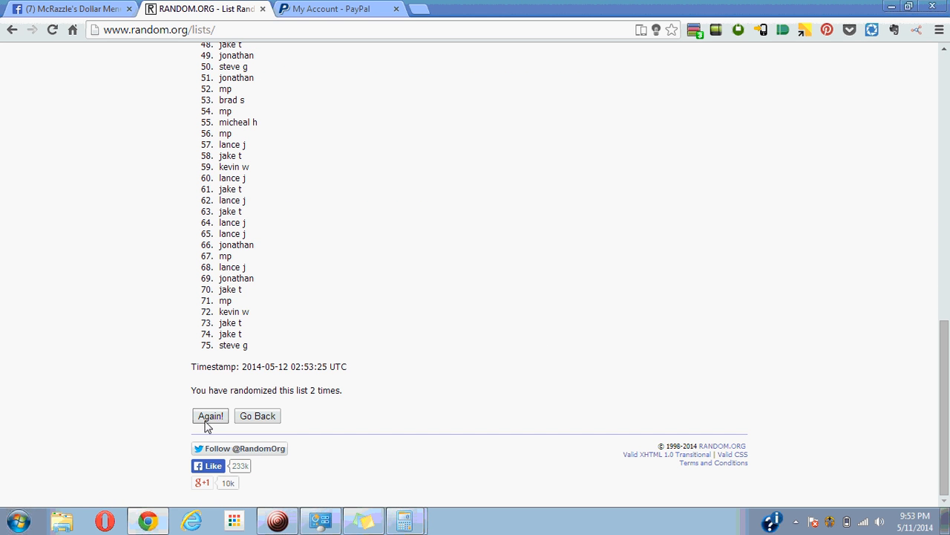
left_click(211, 416)
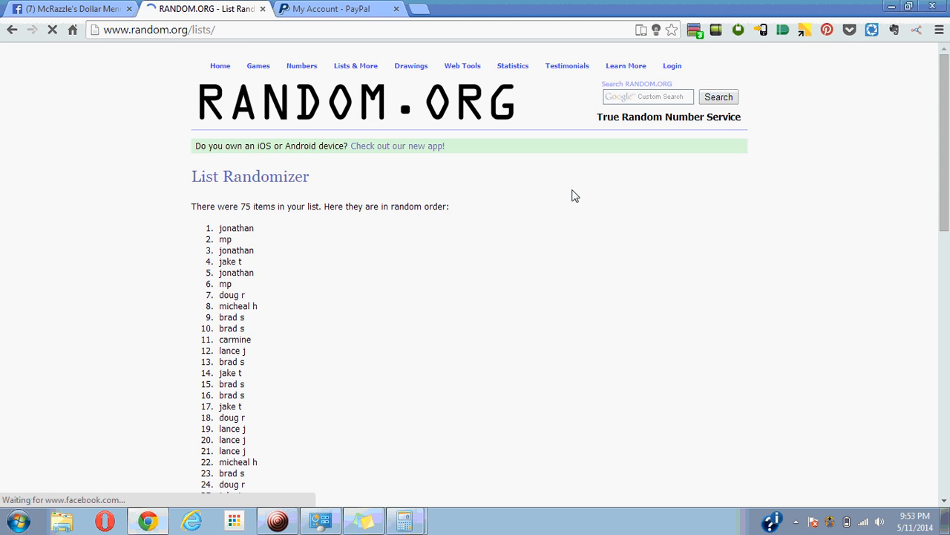
Step: Randomize the list a fourth and fifth time, reaching 'randomized this list 5 times'
scroll("down", 3)
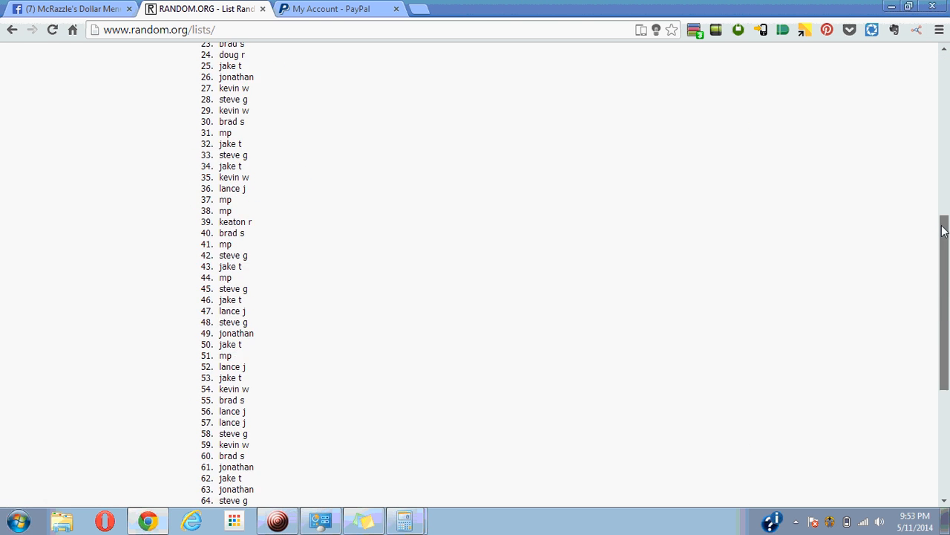
scroll("down", 3)
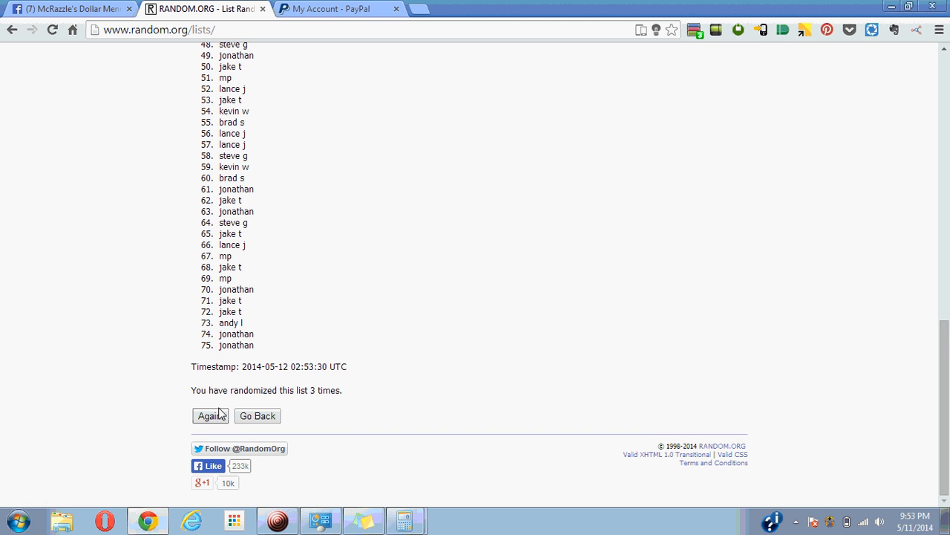
left_click(210, 415)
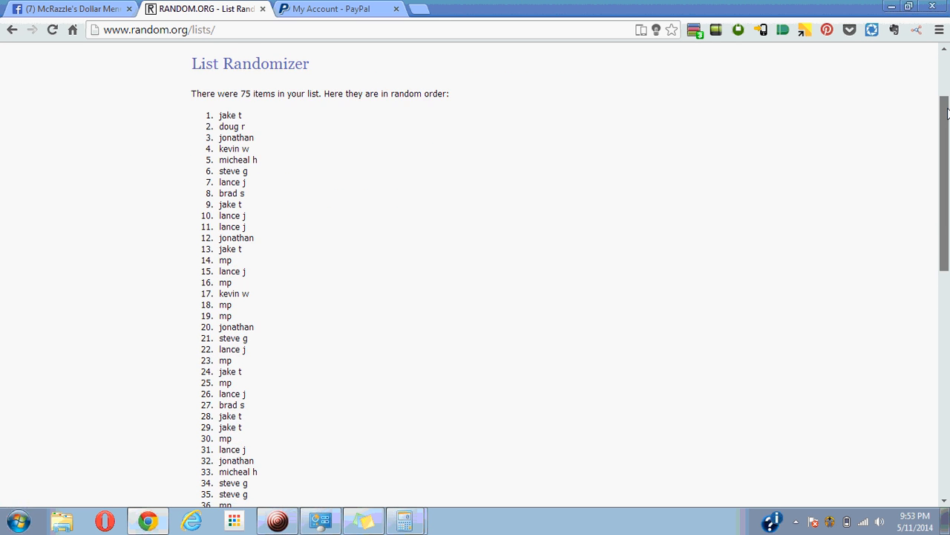
scroll("down", 3)
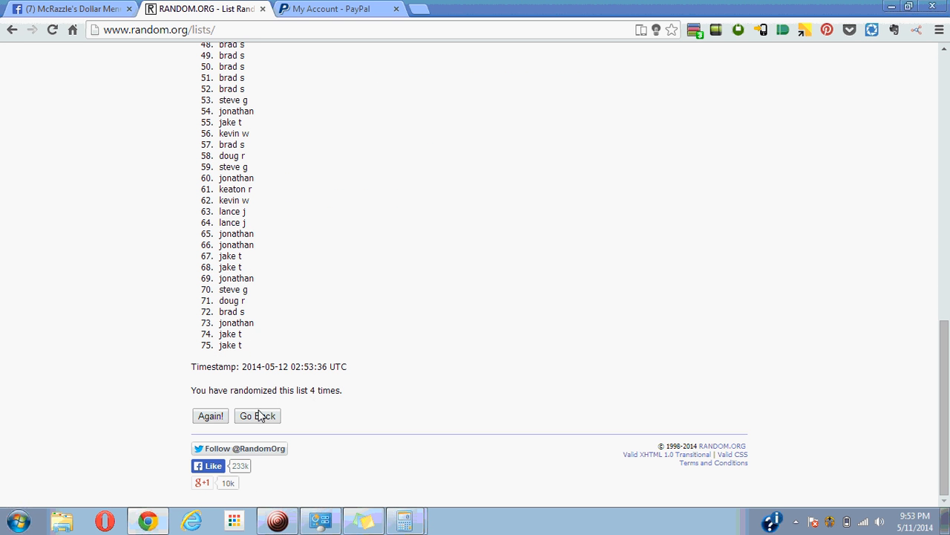
left_click(211, 416)
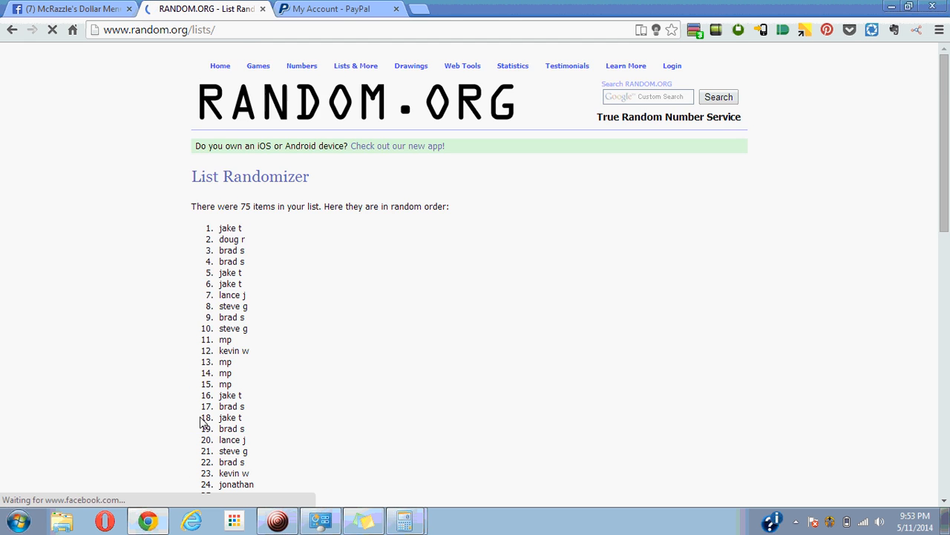
scroll("down", 3)
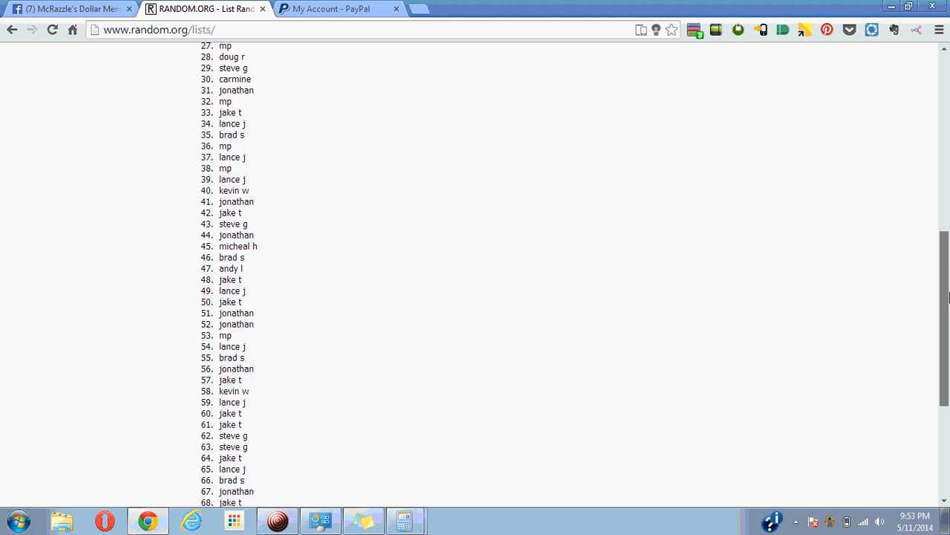
scroll("down", 3)
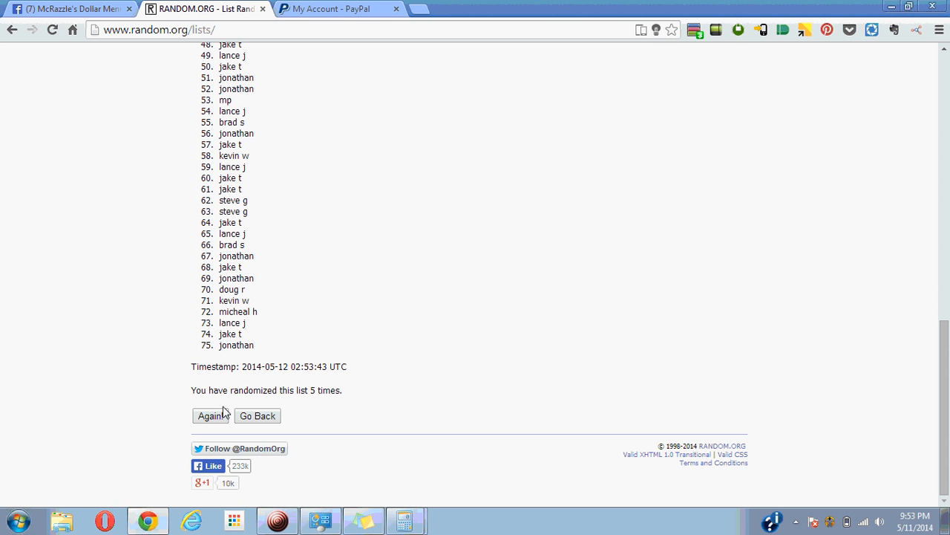
Step: Randomize the names a sixth time ending in lance j, check the clock, and start a seventh shuffle
left_click(211, 416)
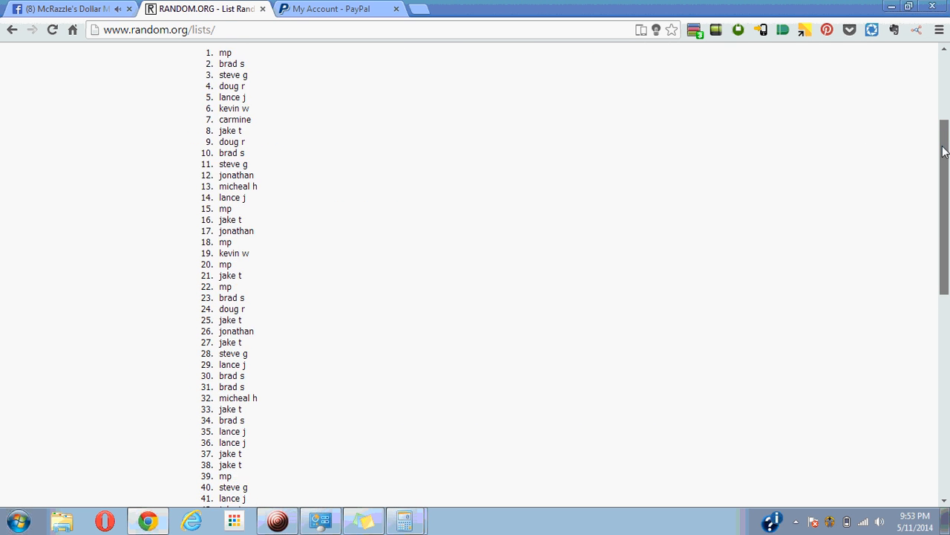
scroll("down", 3)
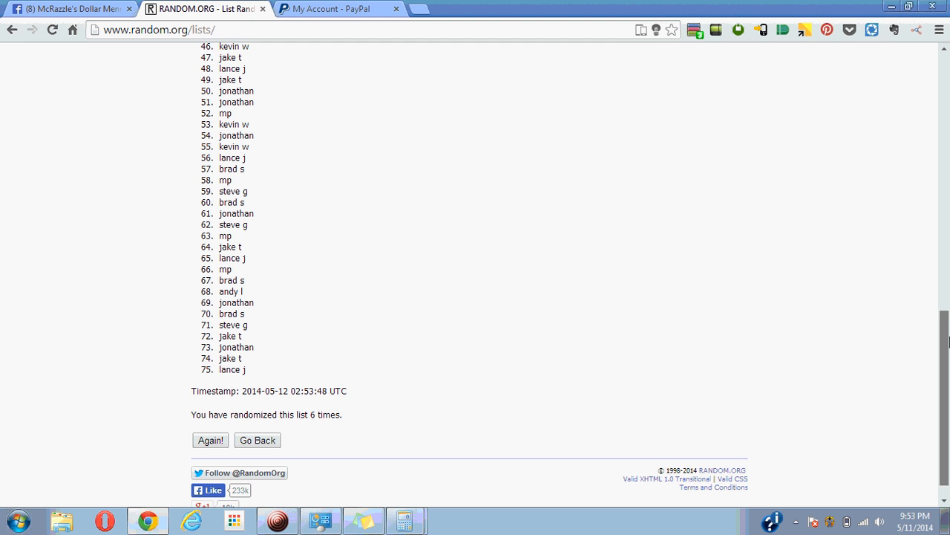
scroll("down", 3)
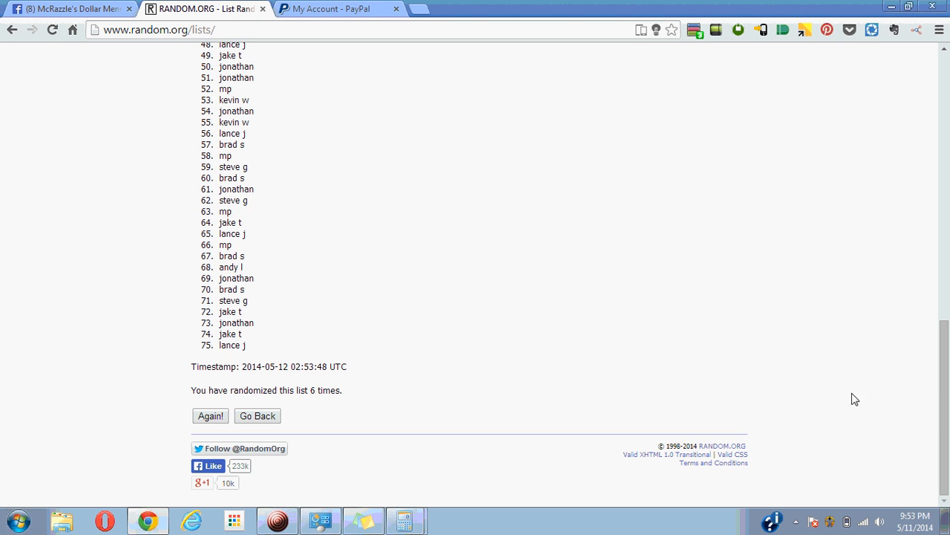
left_click(900, 517)
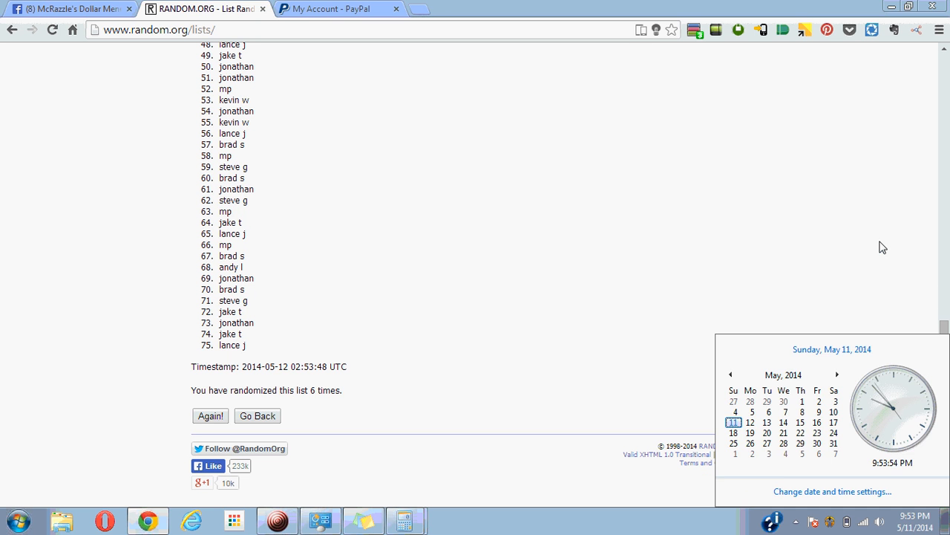
left_click(297, 380)
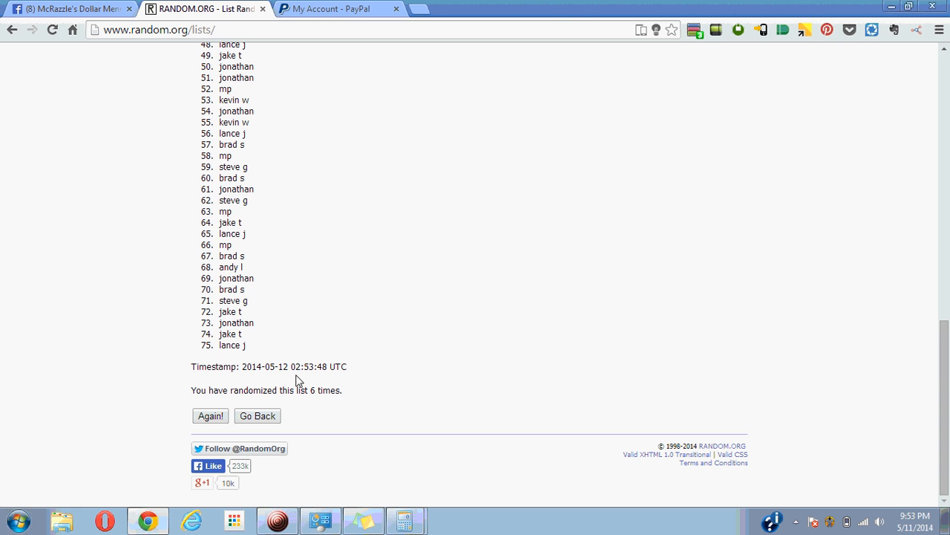
left_click(210, 416)
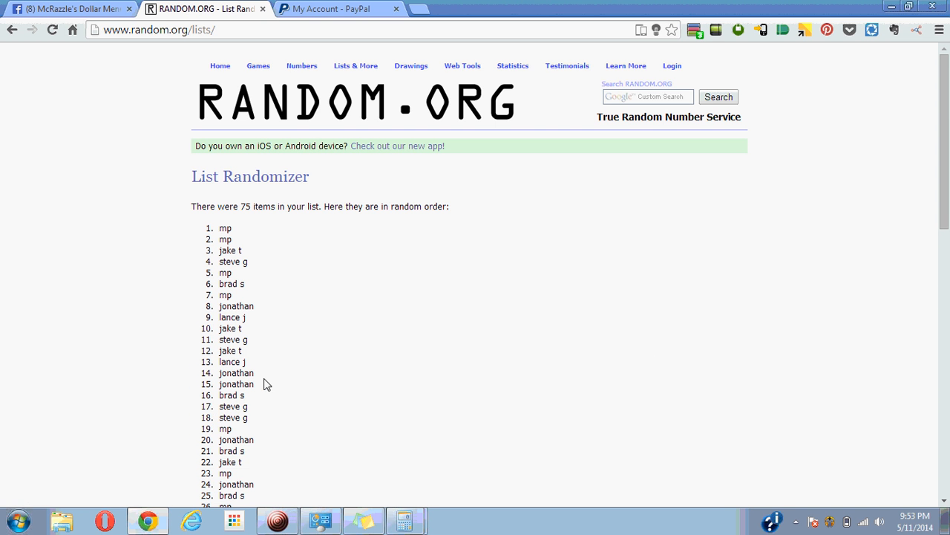
scroll("down", 3)
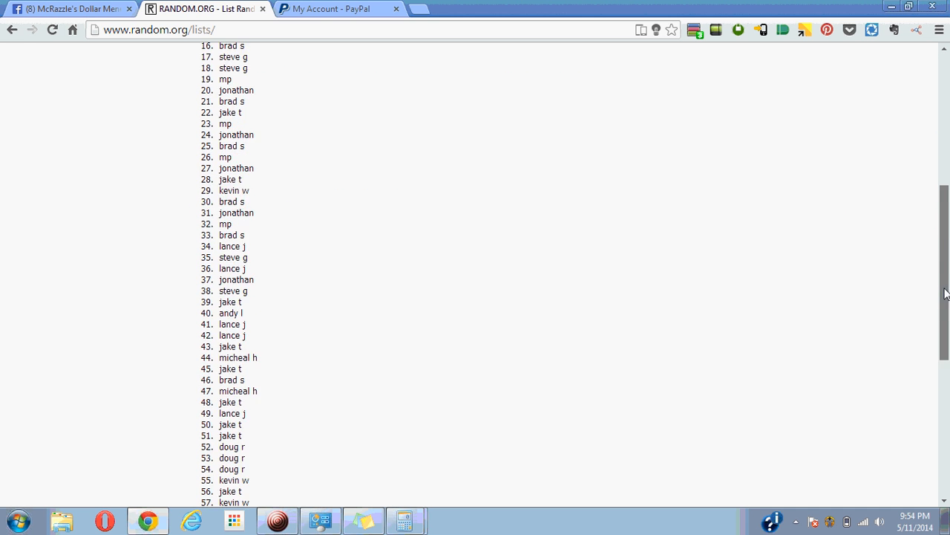
scroll("down", 3)
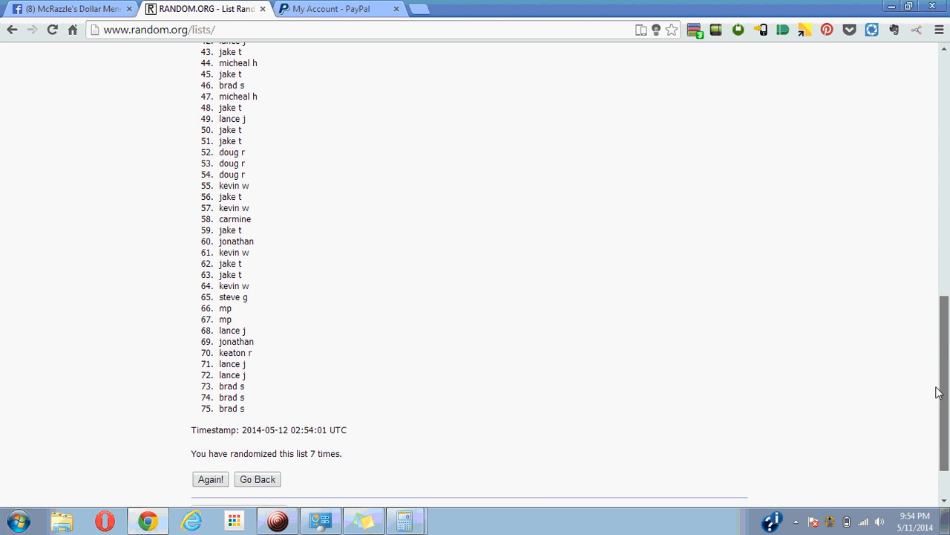
scroll("down", 3)
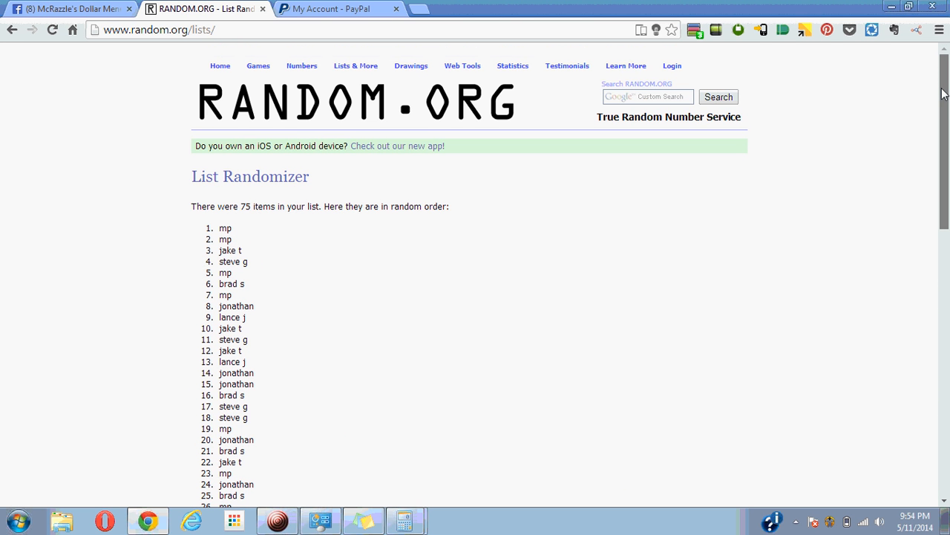
mouse_move(71, 9)
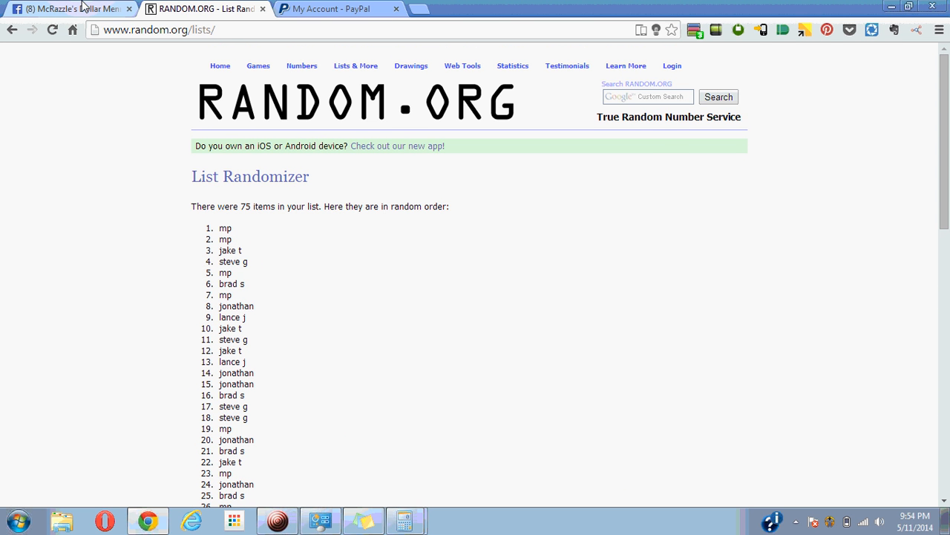